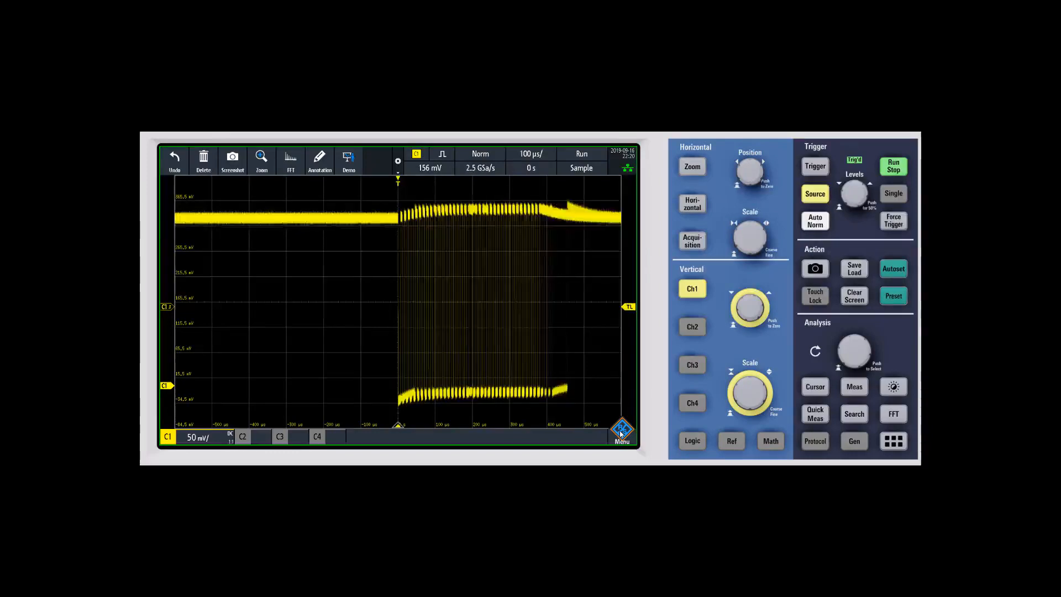
# - Show the menu sidebar listing Help, History, Measure, Cursor, Math, References, Protocol, Display and Apps
pyautogui.click(620, 430)
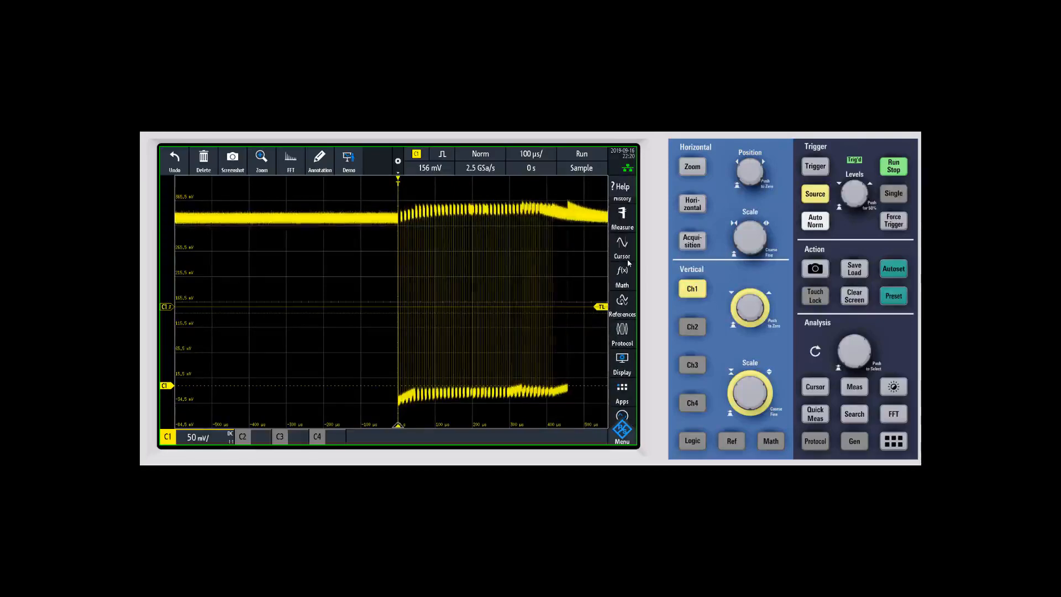
# - Hide the menu sidebar so the channel 1 waveform fills the screen again
pyautogui.click(621, 247)
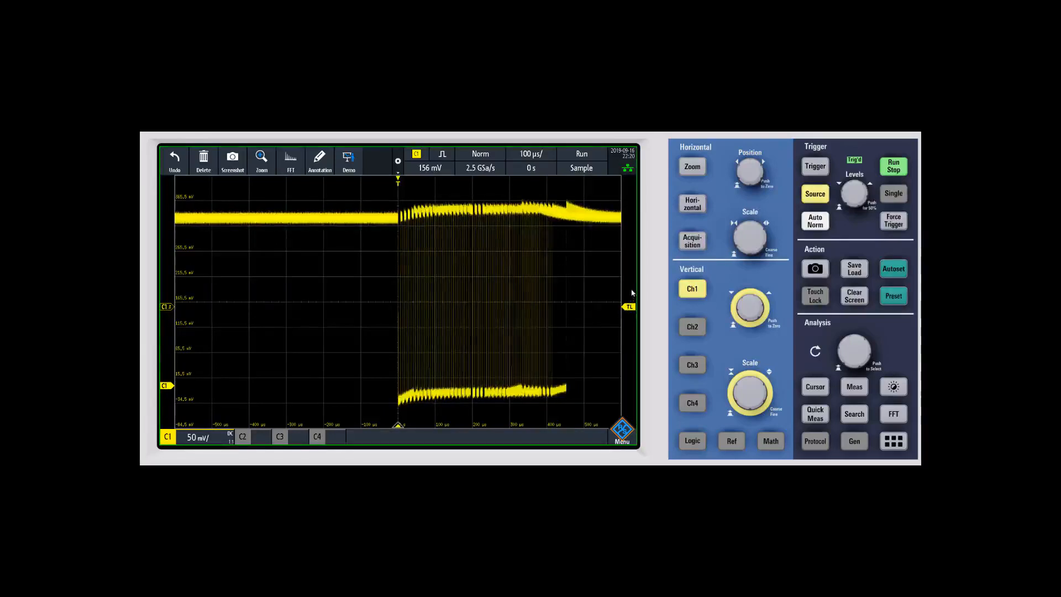
pyautogui.moveTo(628, 306); pyautogui.dragTo(629, 303)
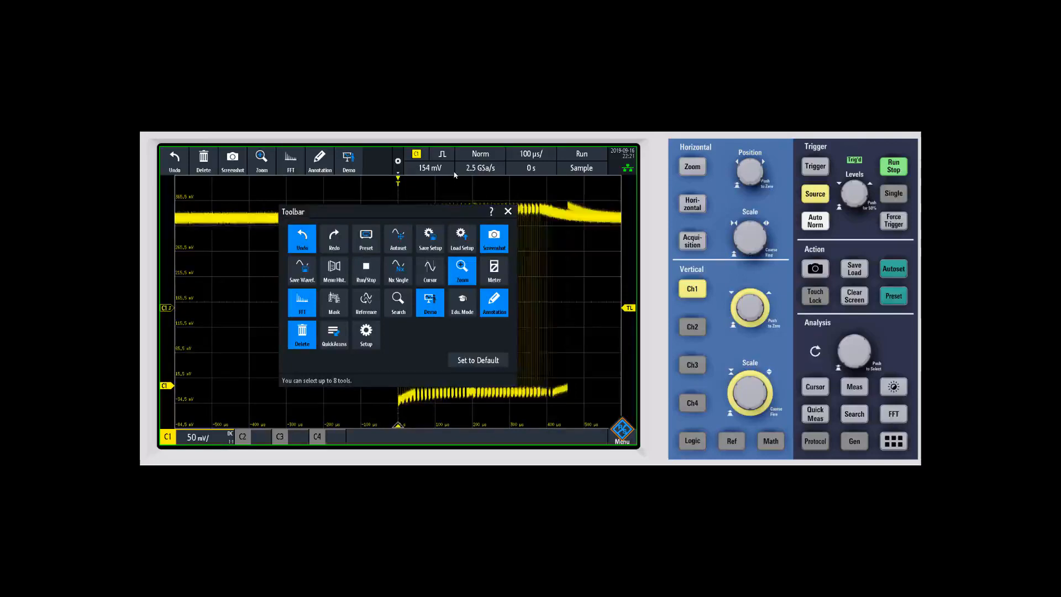
# - Dismiss the Toolbar dialog via its X, leaving the toolbar unchanged
pyautogui.click(508, 212)
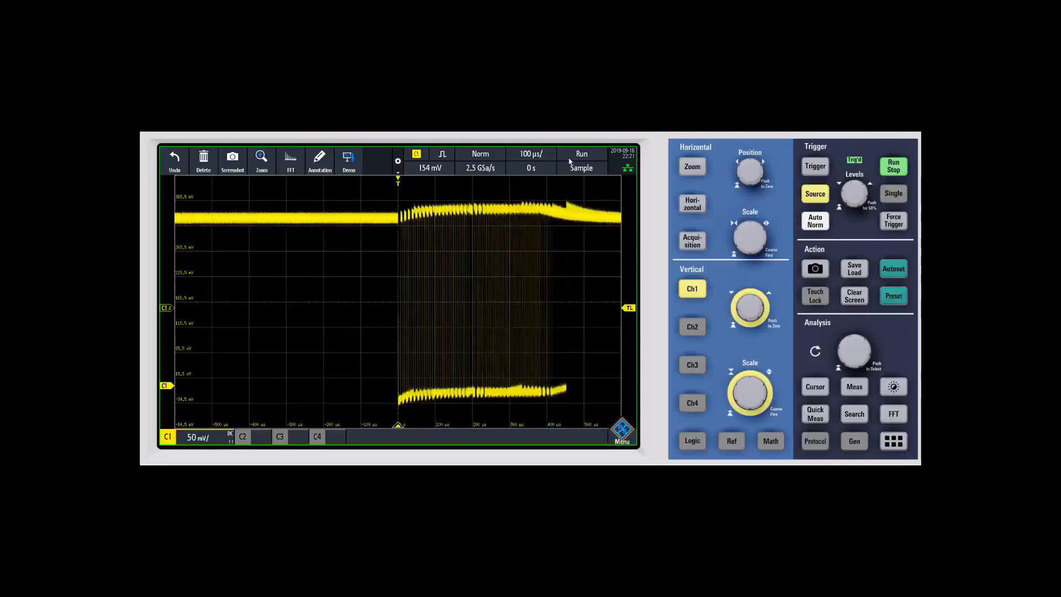